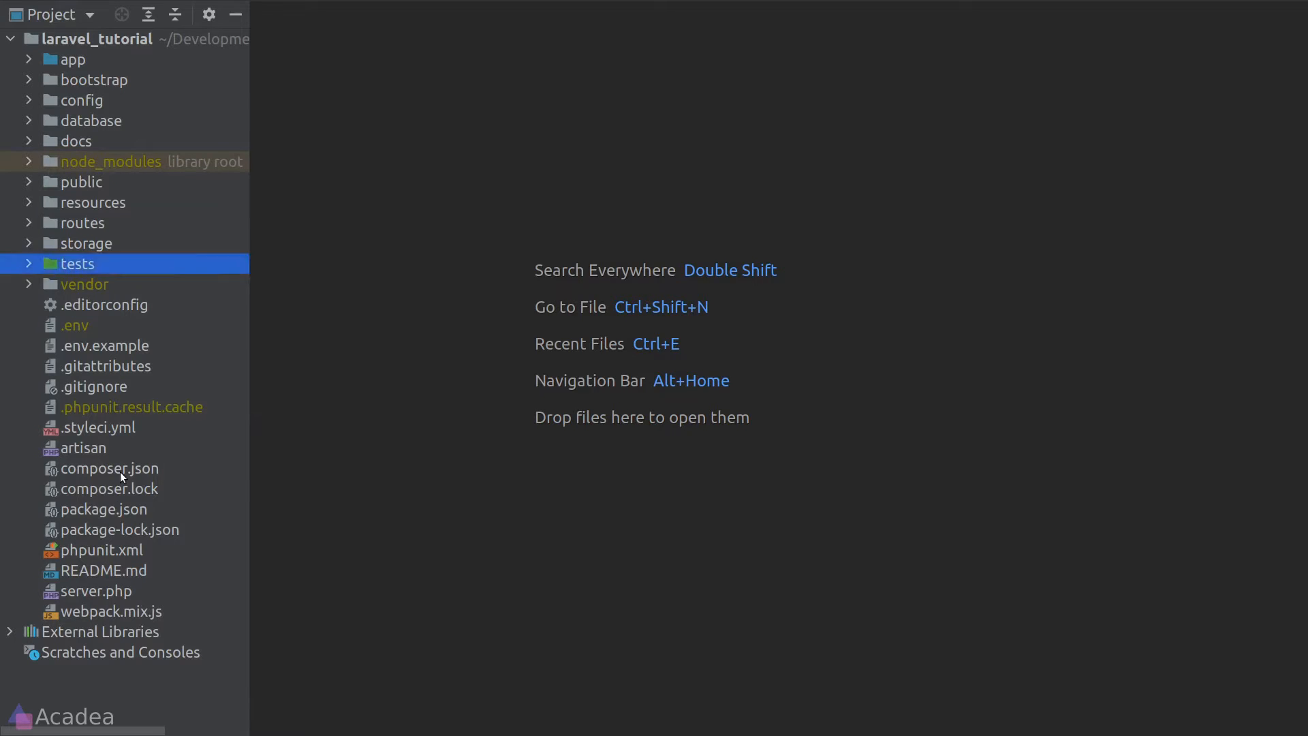
# Open composer.json from the Project tool window.
pyautogui.doubleClick(109, 468)
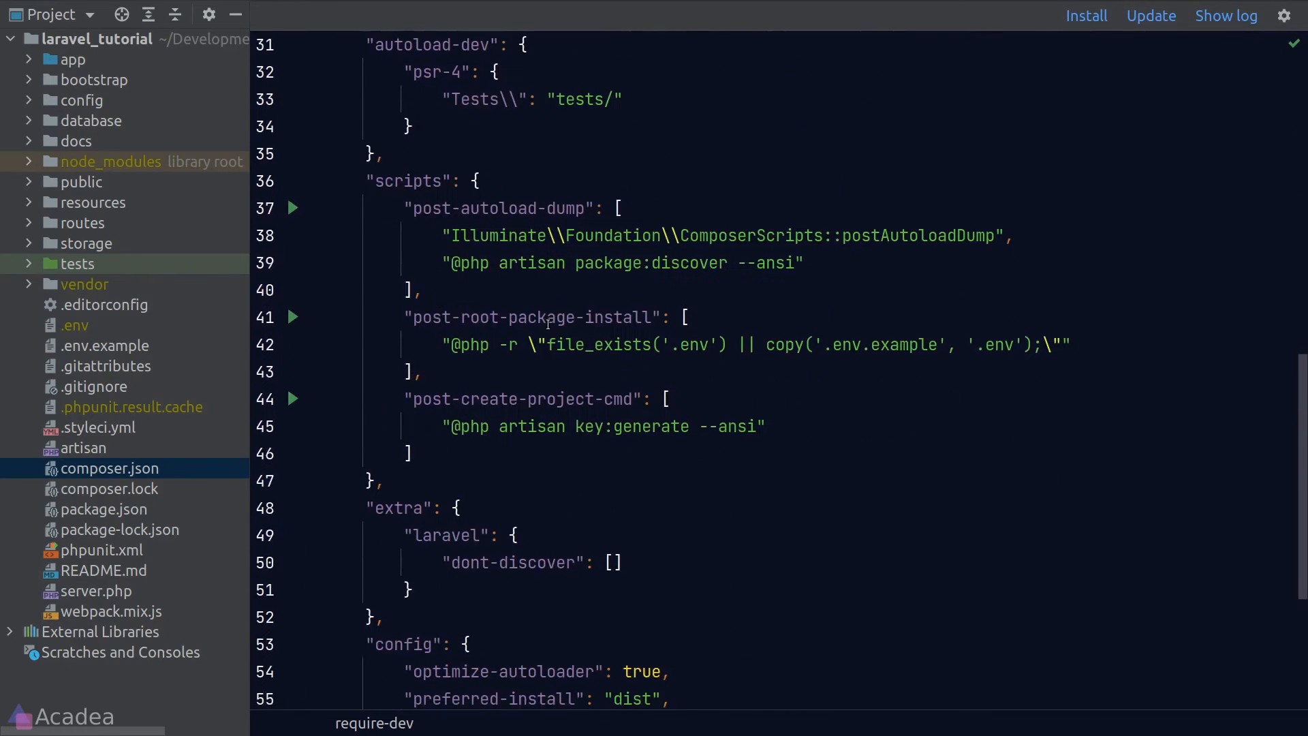
# Add "playground": ["ls"] after post-create-project-cmd in the scripts object.
pyautogui.click(409, 453)
pyautogui.write('"playgro')
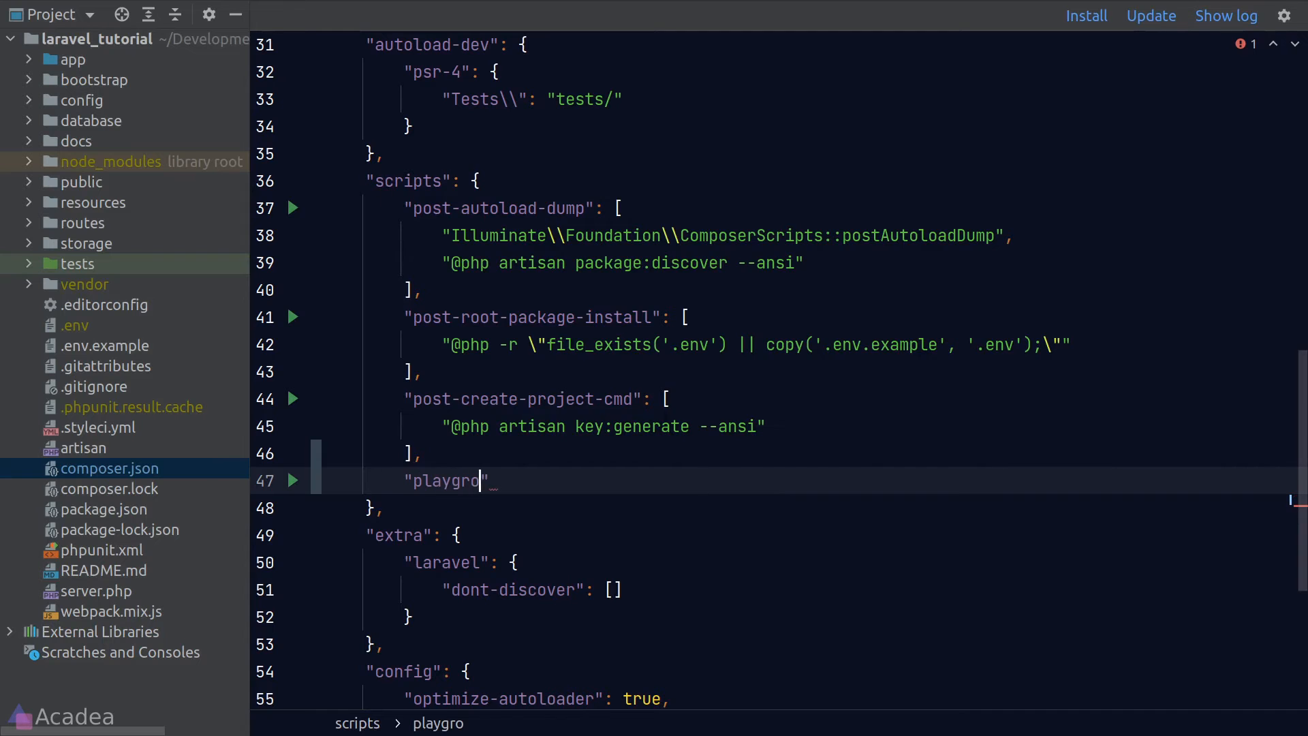
pyautogui.write('und": [')
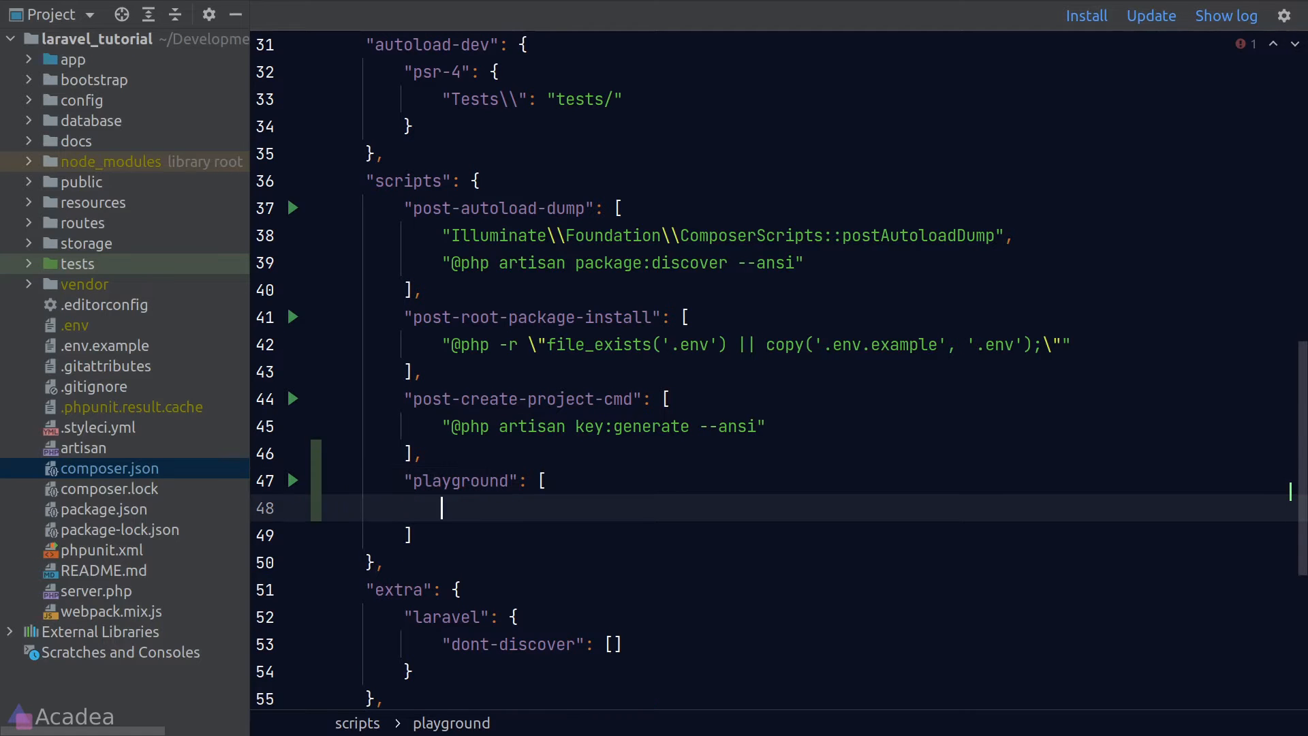
pyautogui.write('""')
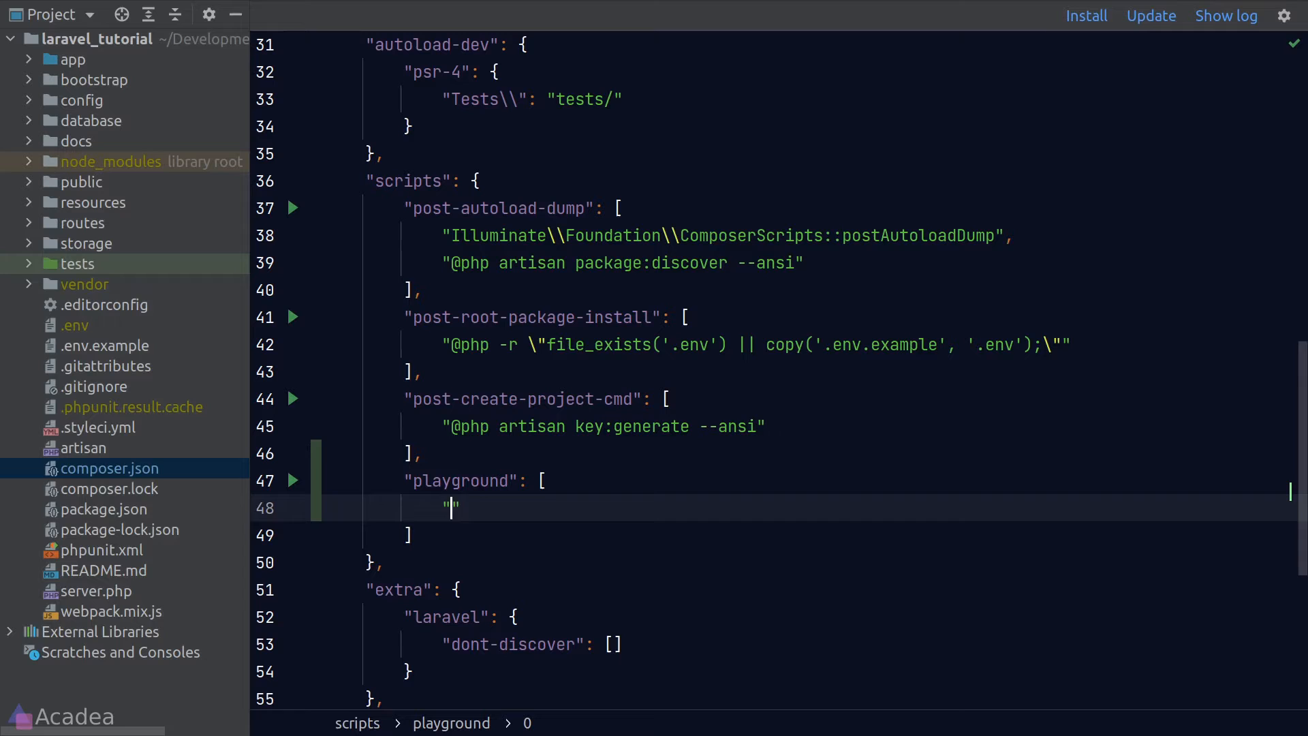
pyautogui.write('ls')
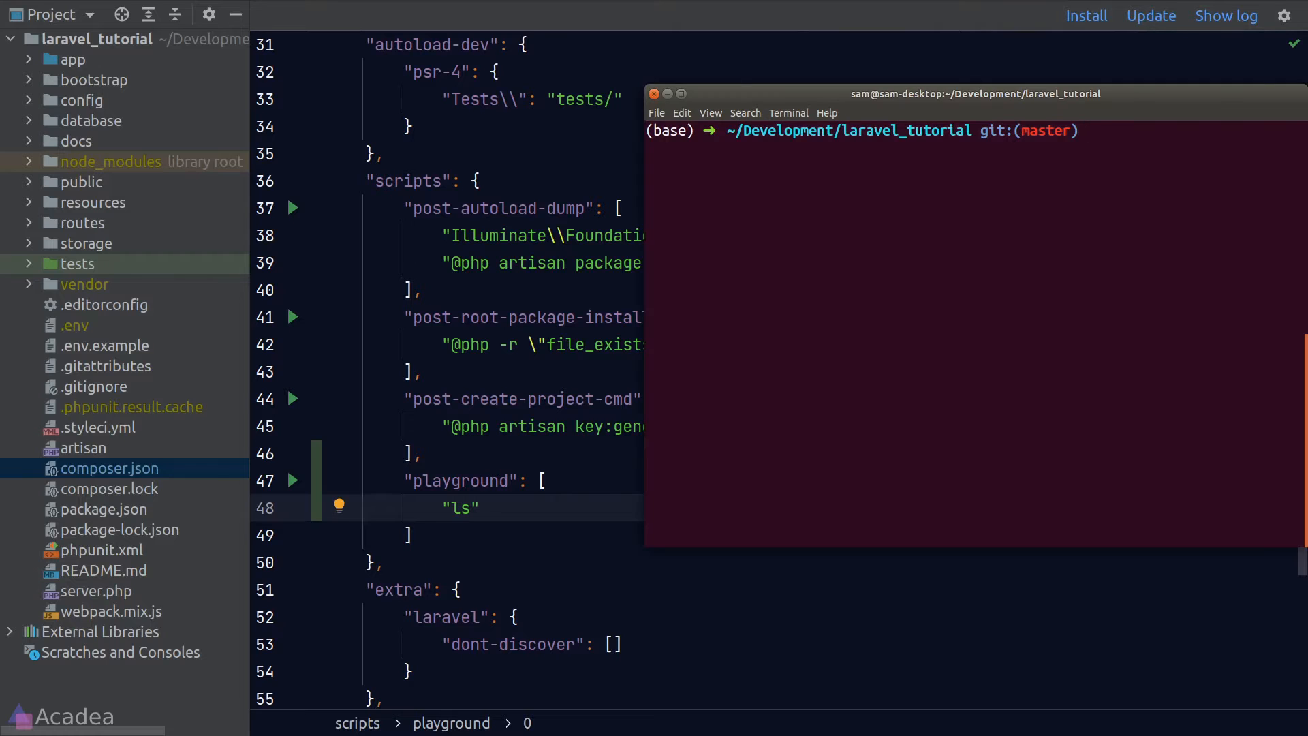
# Run composer run-script playground in the terminal.
pyautogui.write('composer')
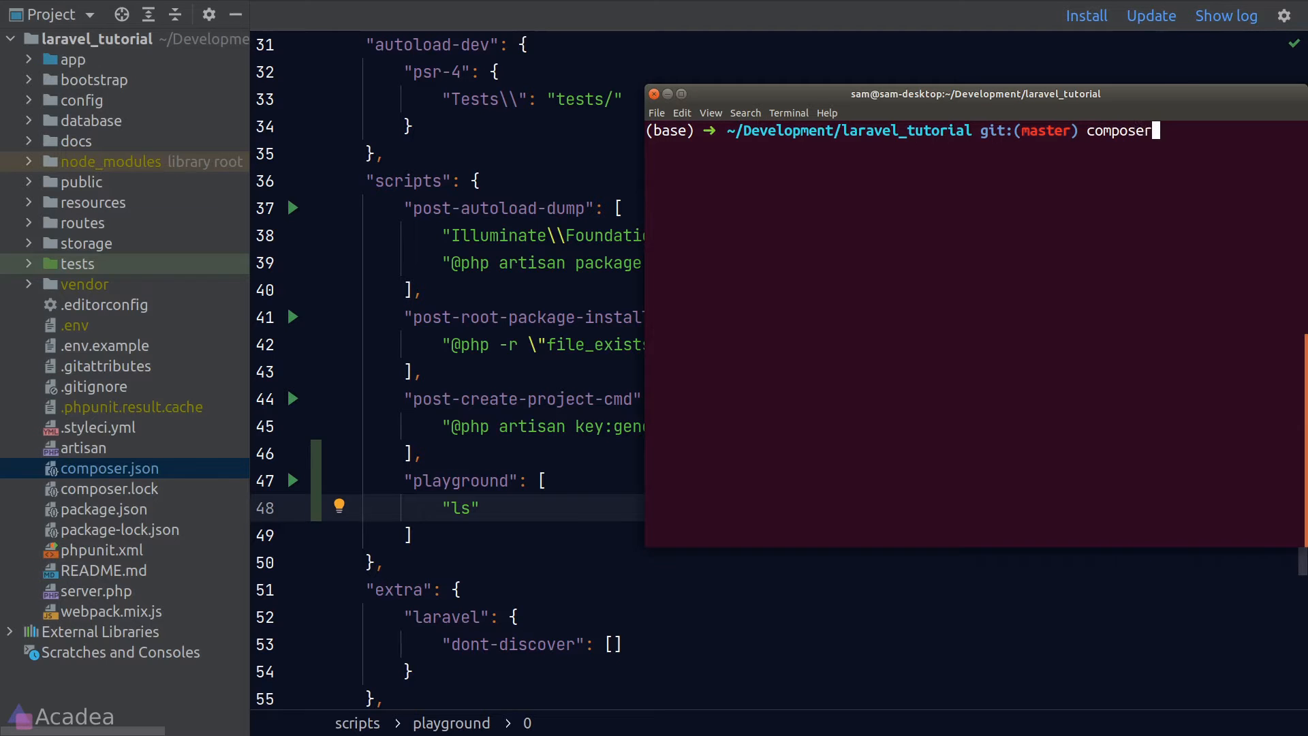
pyautogui.write('run-scr')
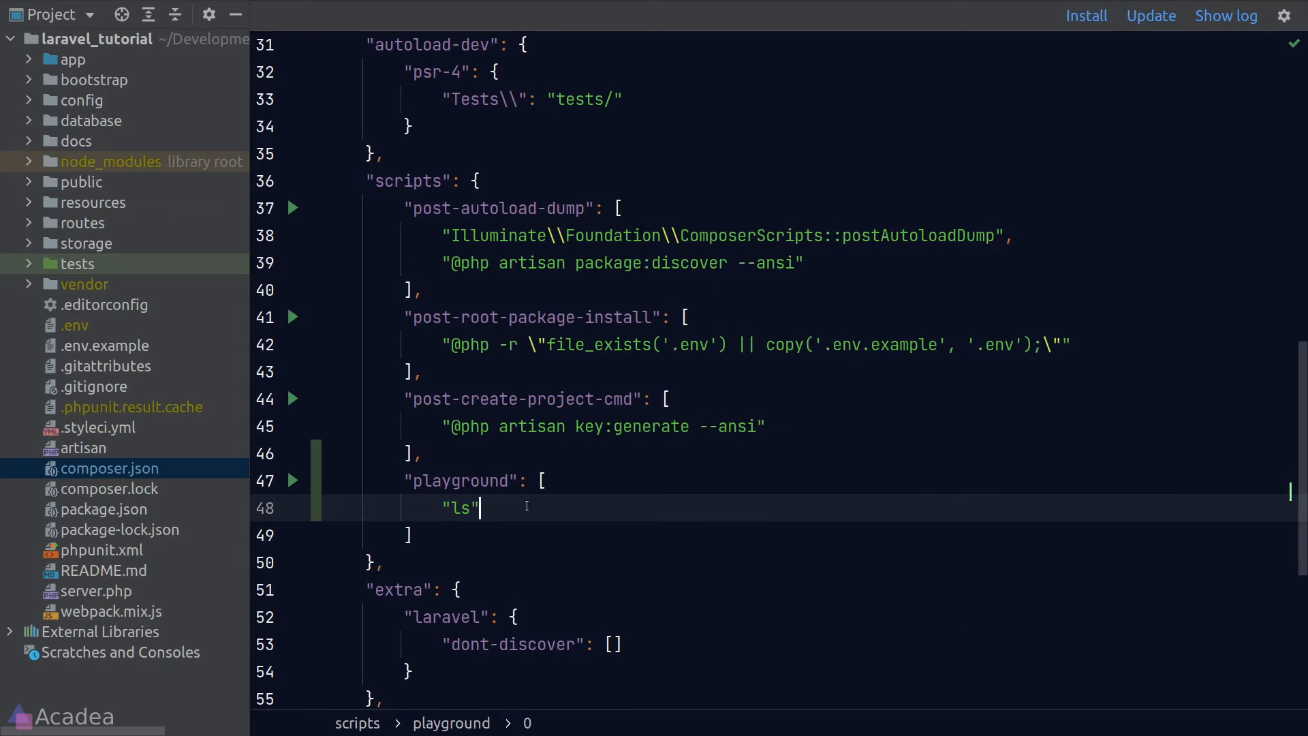
# Append "echo 'HEYAAAYAYA'" as a second command in the playground array.
pyautogui.press('Enter')
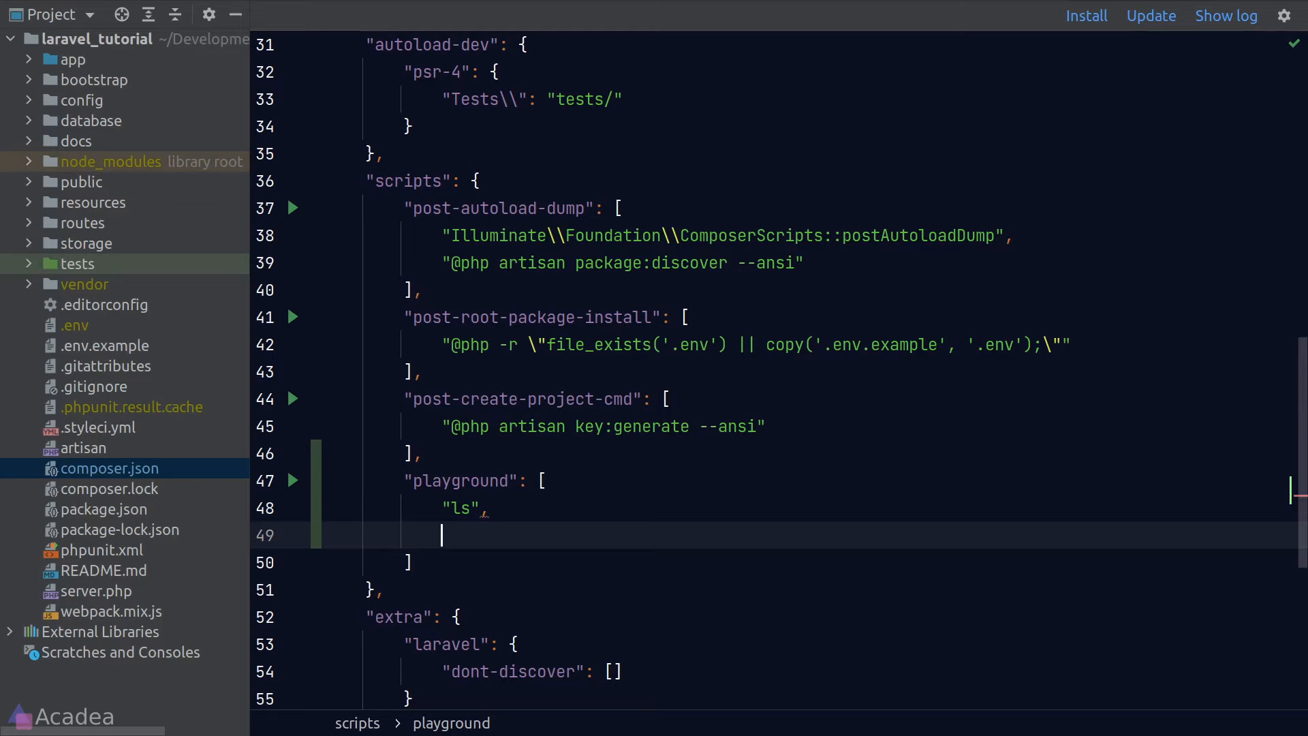
pyautogui.write('"echo \'')
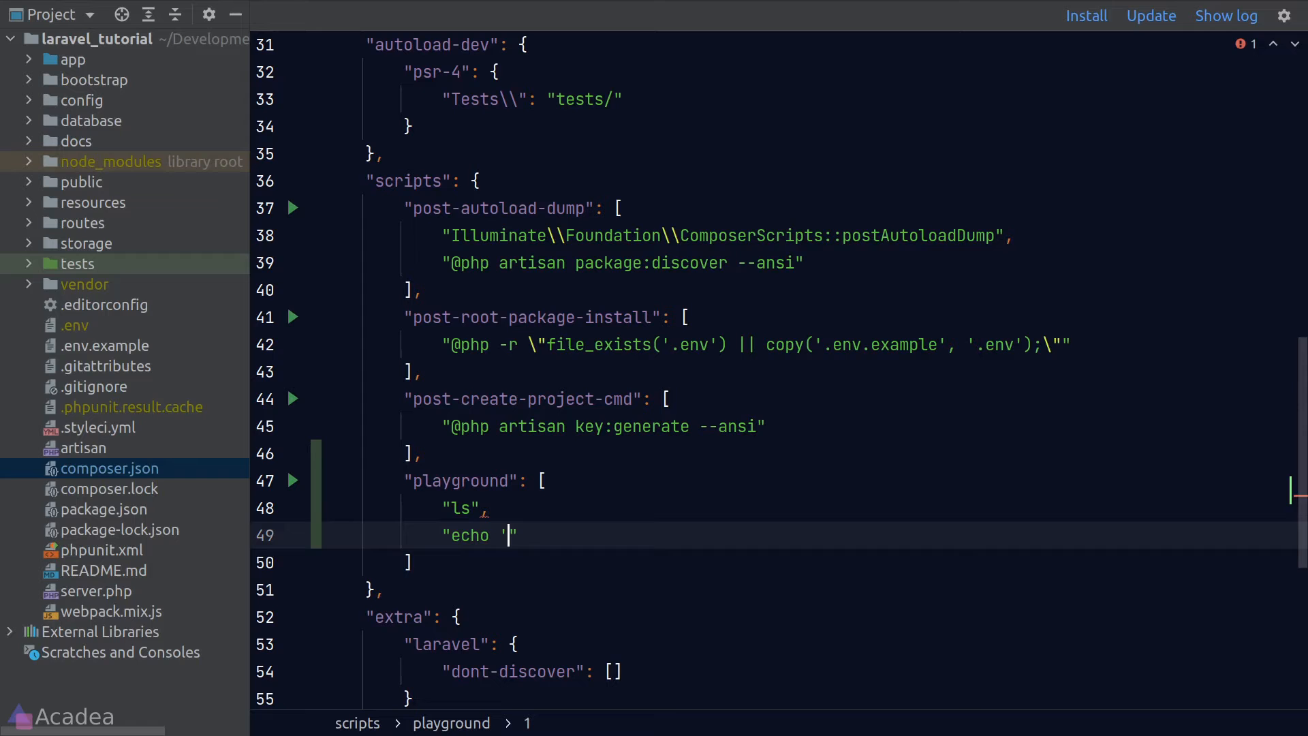
pyautogui.write('HEYA')
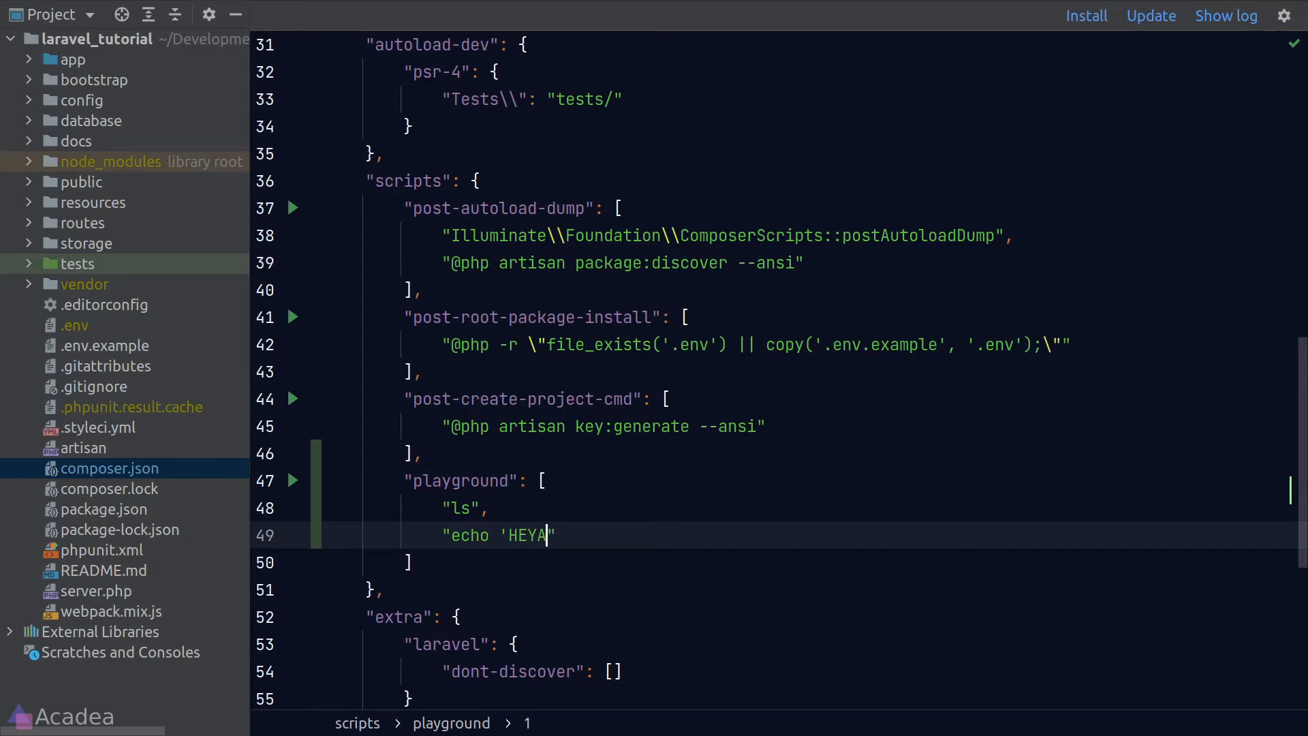
pyautogui.write('AAYAYA')
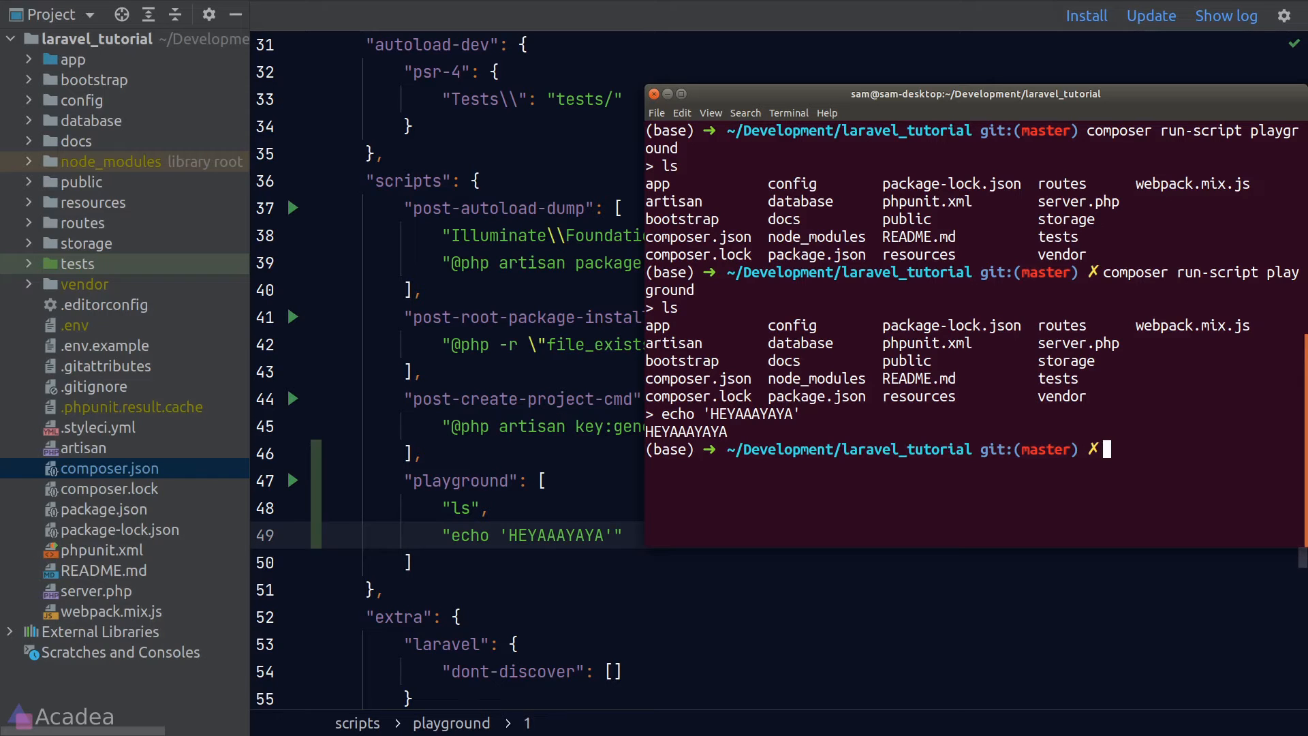
# Run ./vendor/bin/phpunit directly, then begin a "test" key above playground.
pyautogui.write('./vendor/bin/')
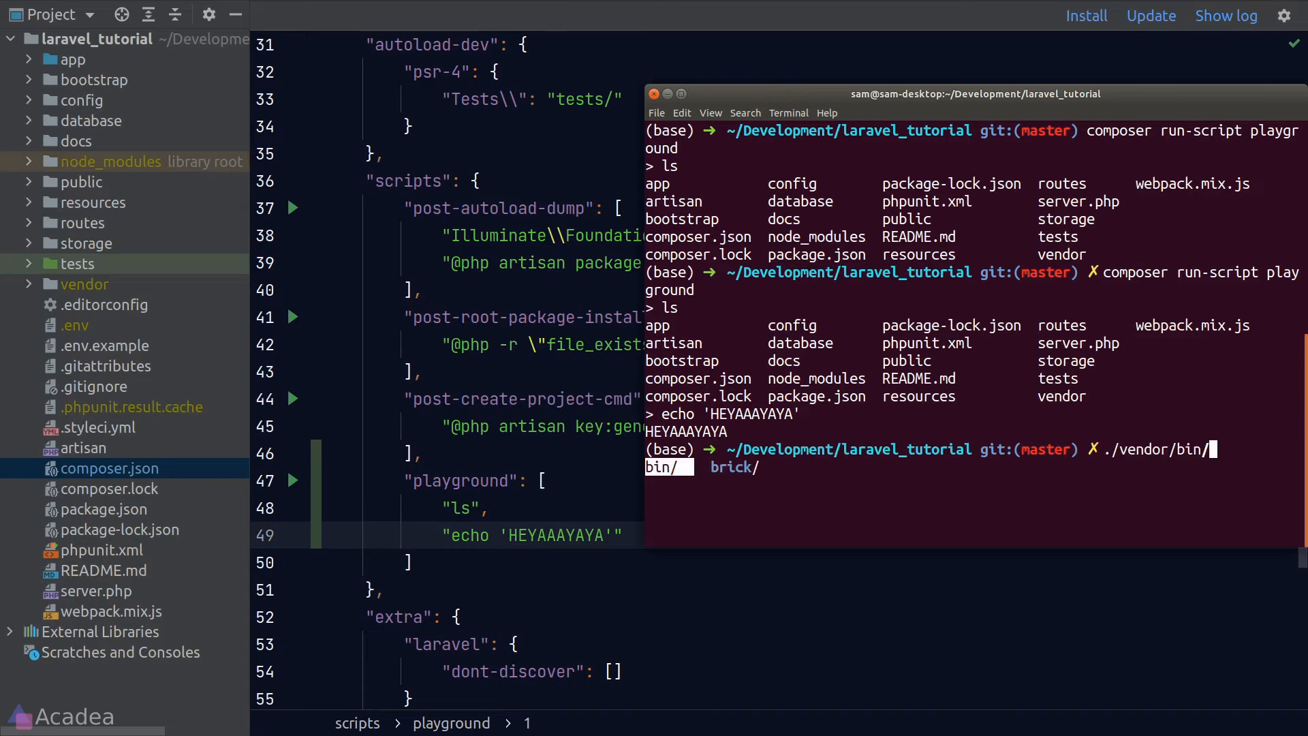
pyautogui.write('php')
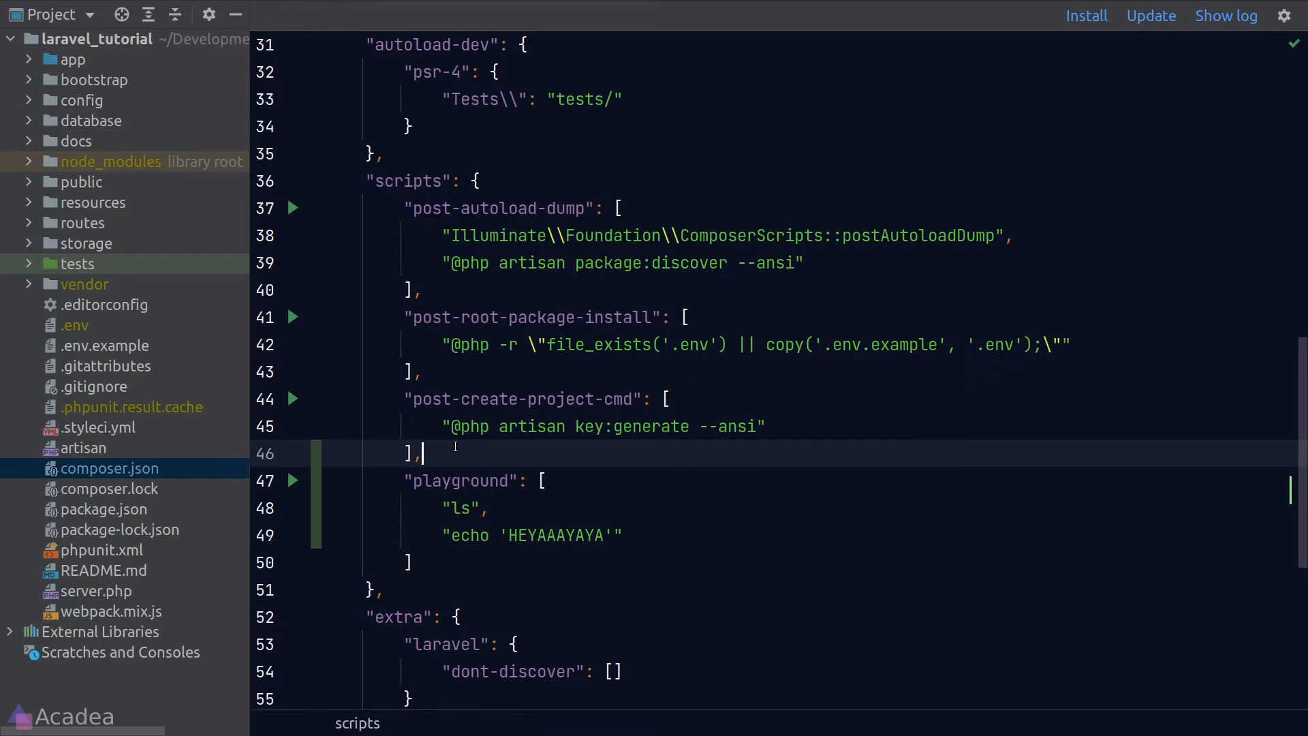
pyautogui.write('"test"')
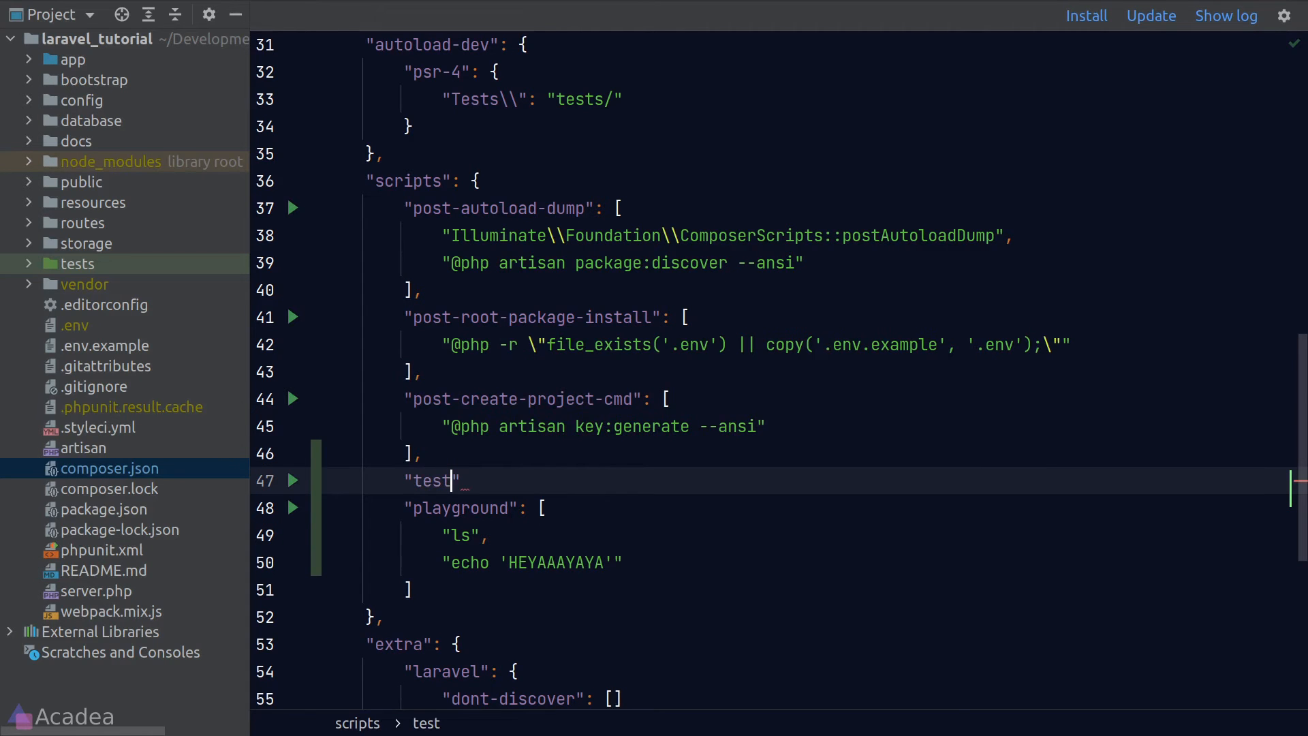
# Set the "test" script's command to ./vendor/bin/phpunit.
pyautogui.write(':')
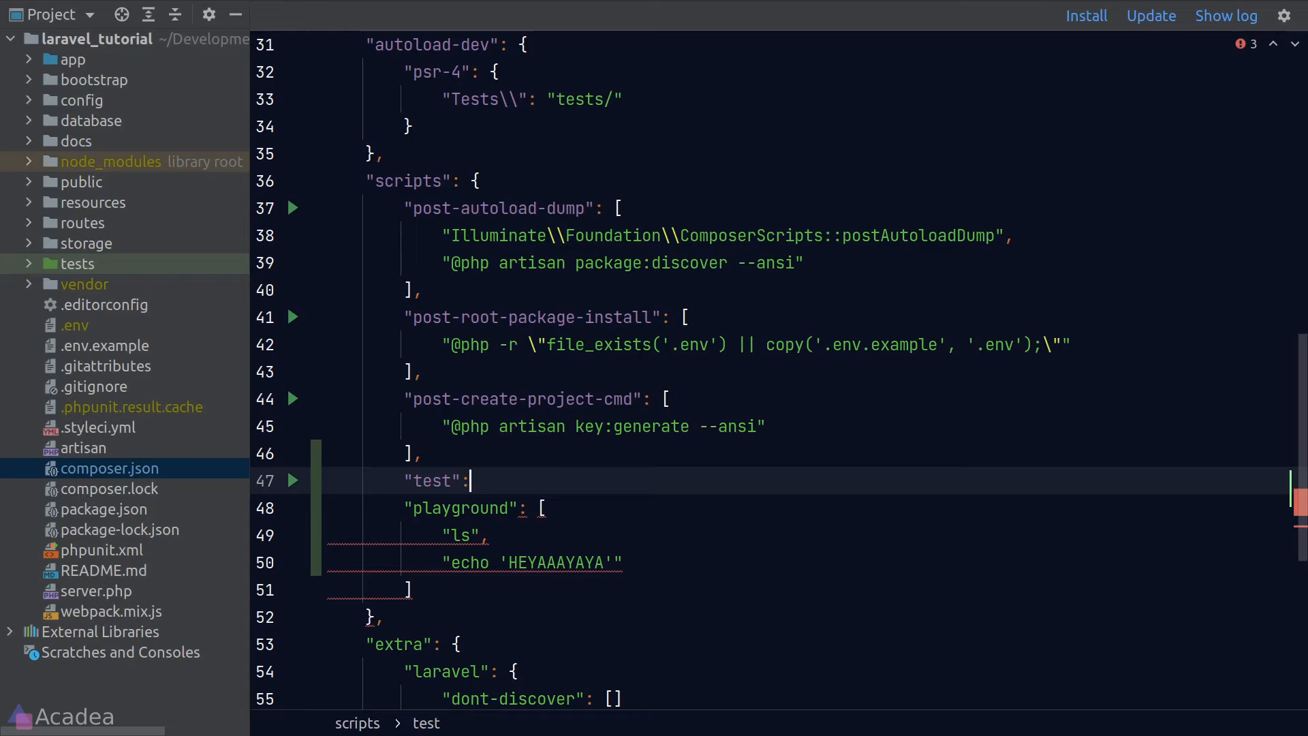
pyautogui.write('".",')
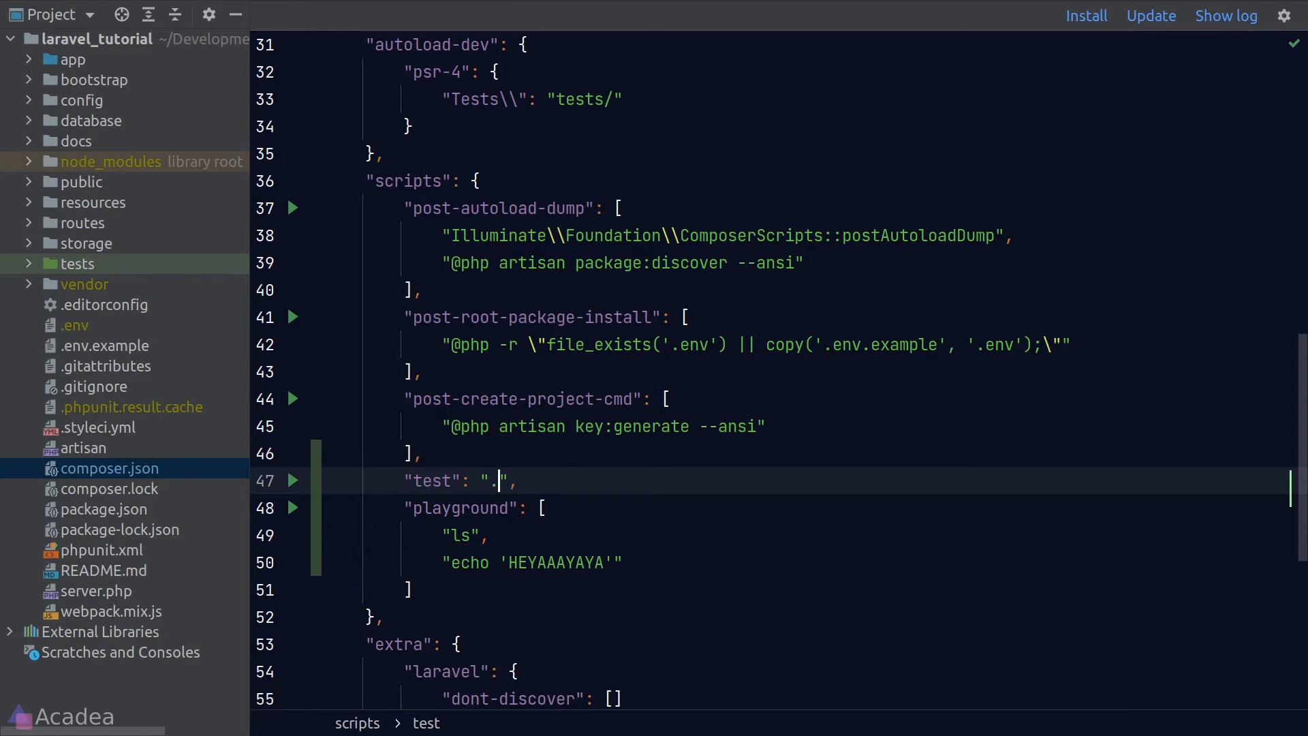
pyautogui.write('/vendor/b')
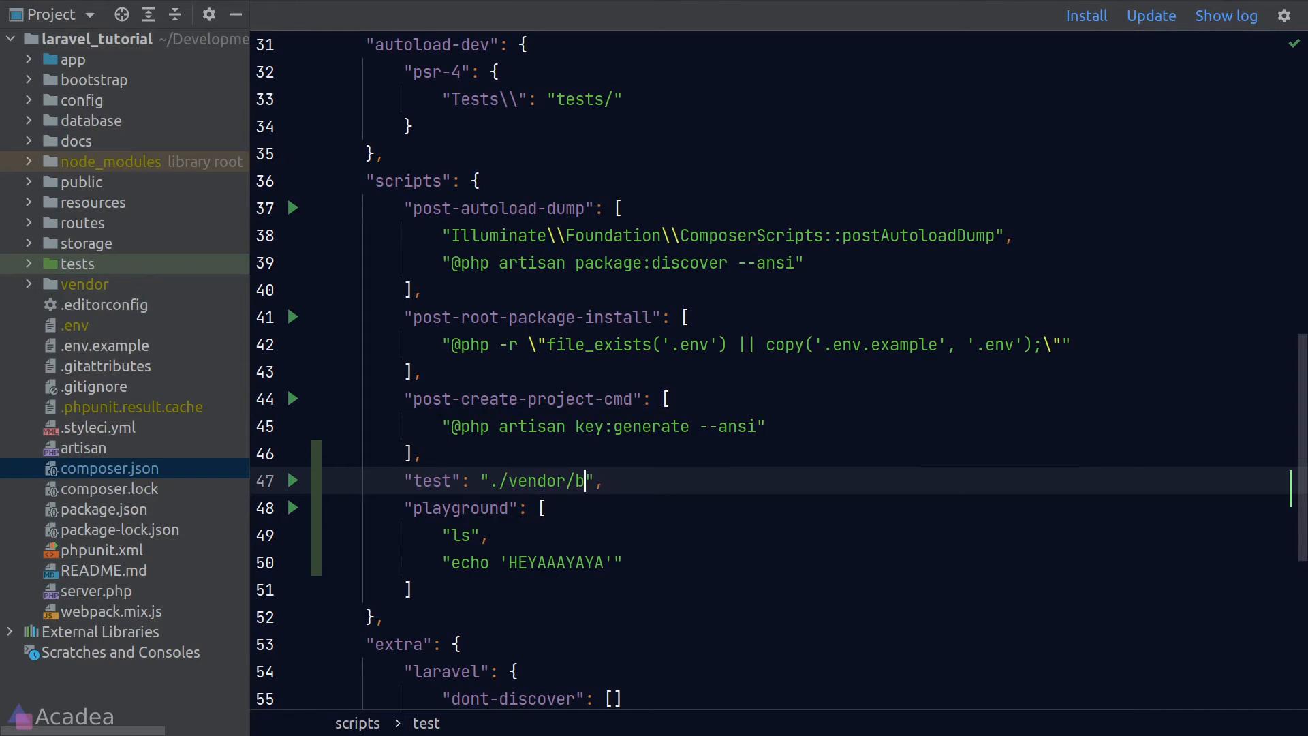
pyautogui.write('in/php')
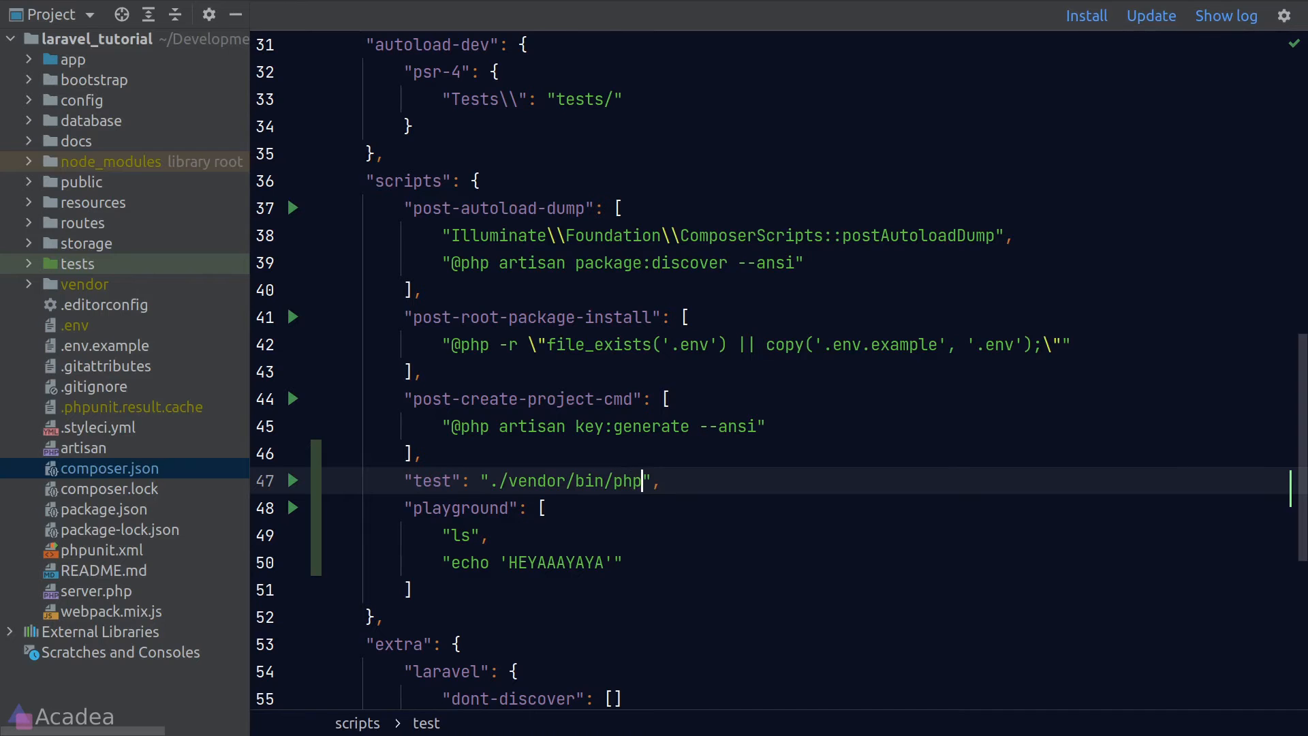
pyautogui.write('unit')
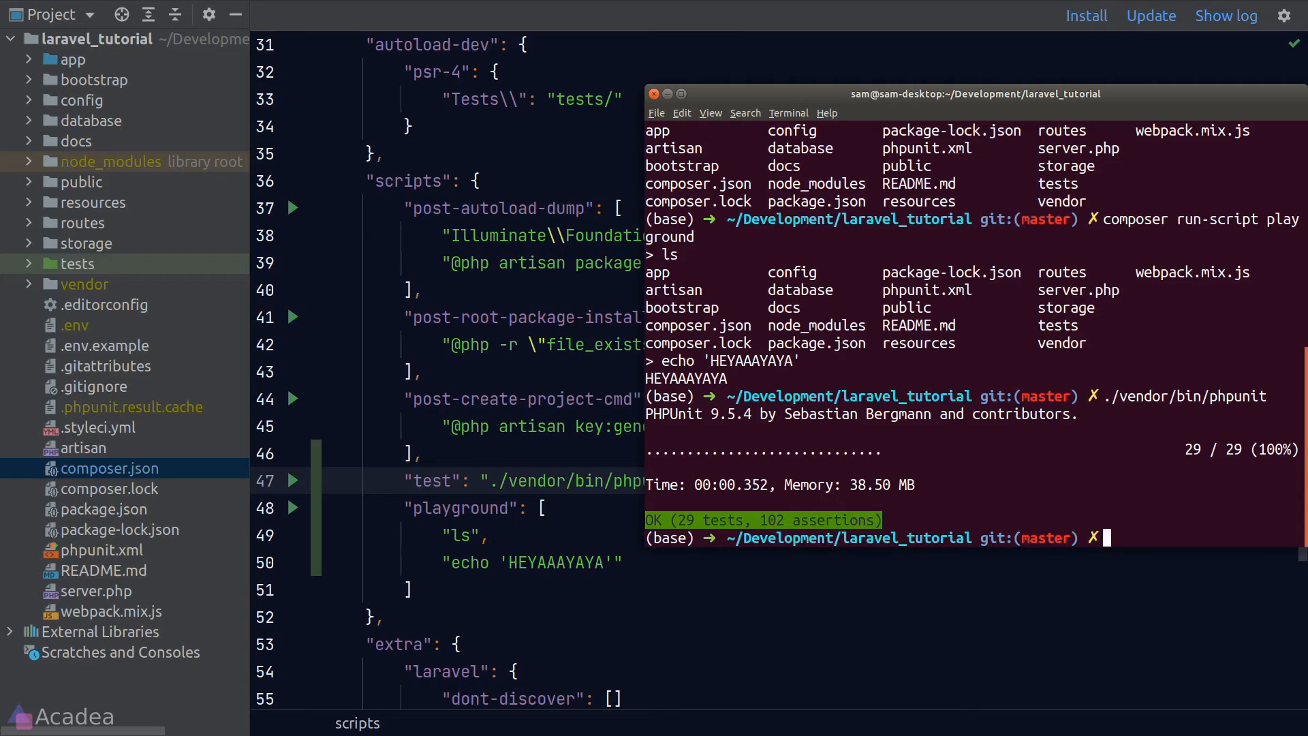
# Run composer run-script test, then retry with --filter ExampleTest, inserting -- before it.
pyautogui.write('composer run-script test')
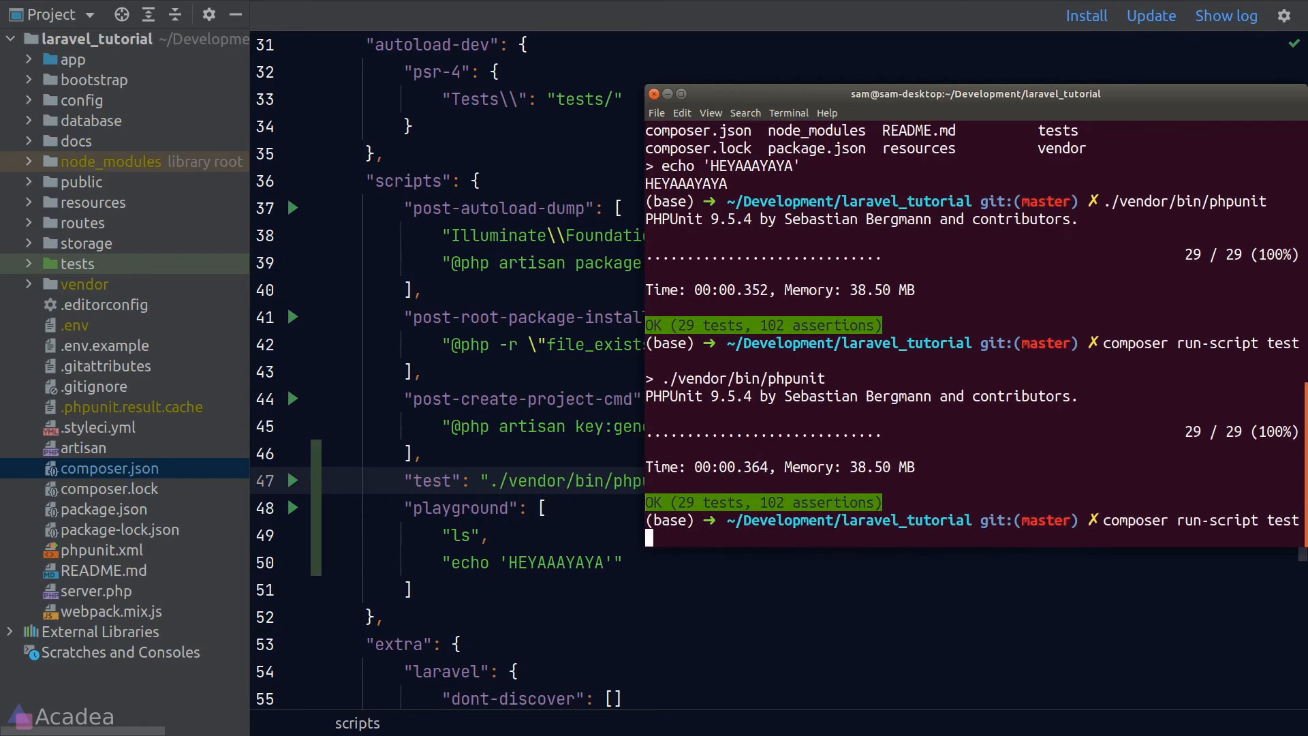
pyautogui.write('--filter E')
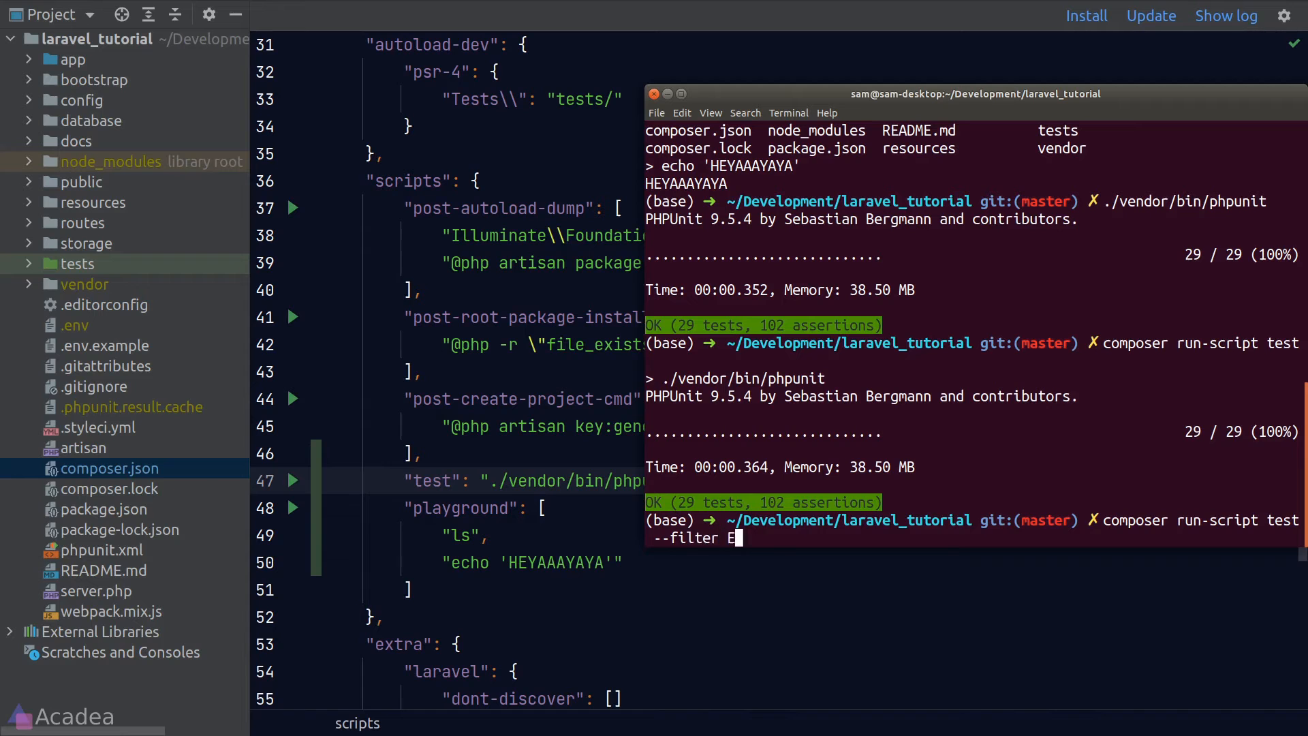
pyautogui.write('xampleTest')
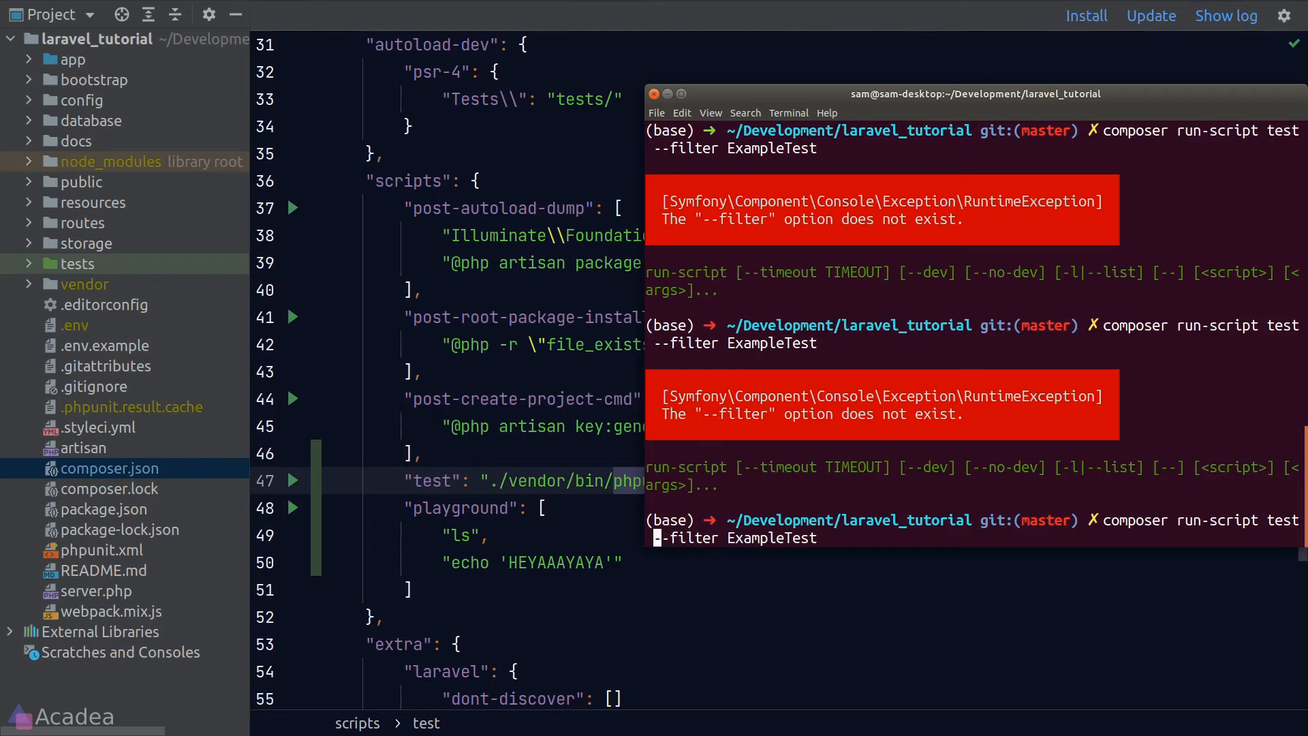
pyautogui.write('--')
pyautogui.write('"test:watch": "",')
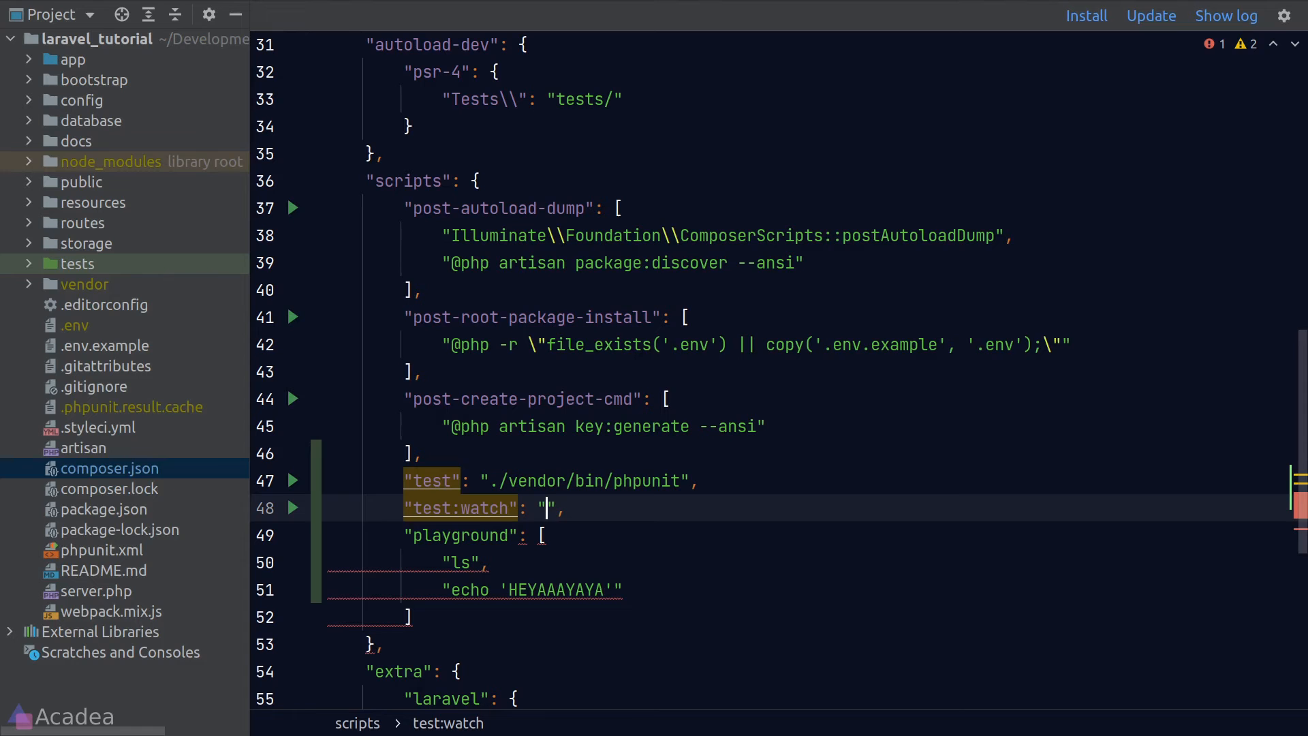
# Give the "test:watch" script the command ./vendor/bin/phpunit-watcher watch.
pyautogui.write('./vendor')
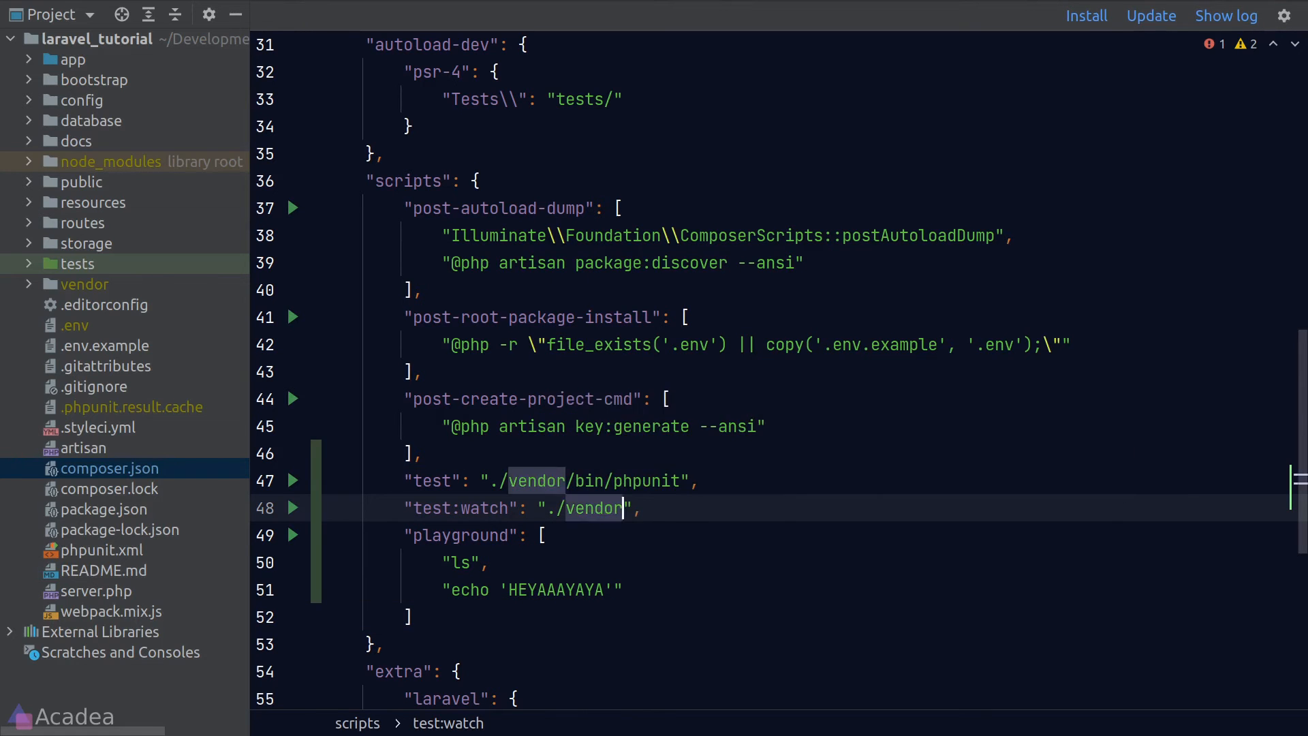
pyautogui.write('/bin/phpunit-')
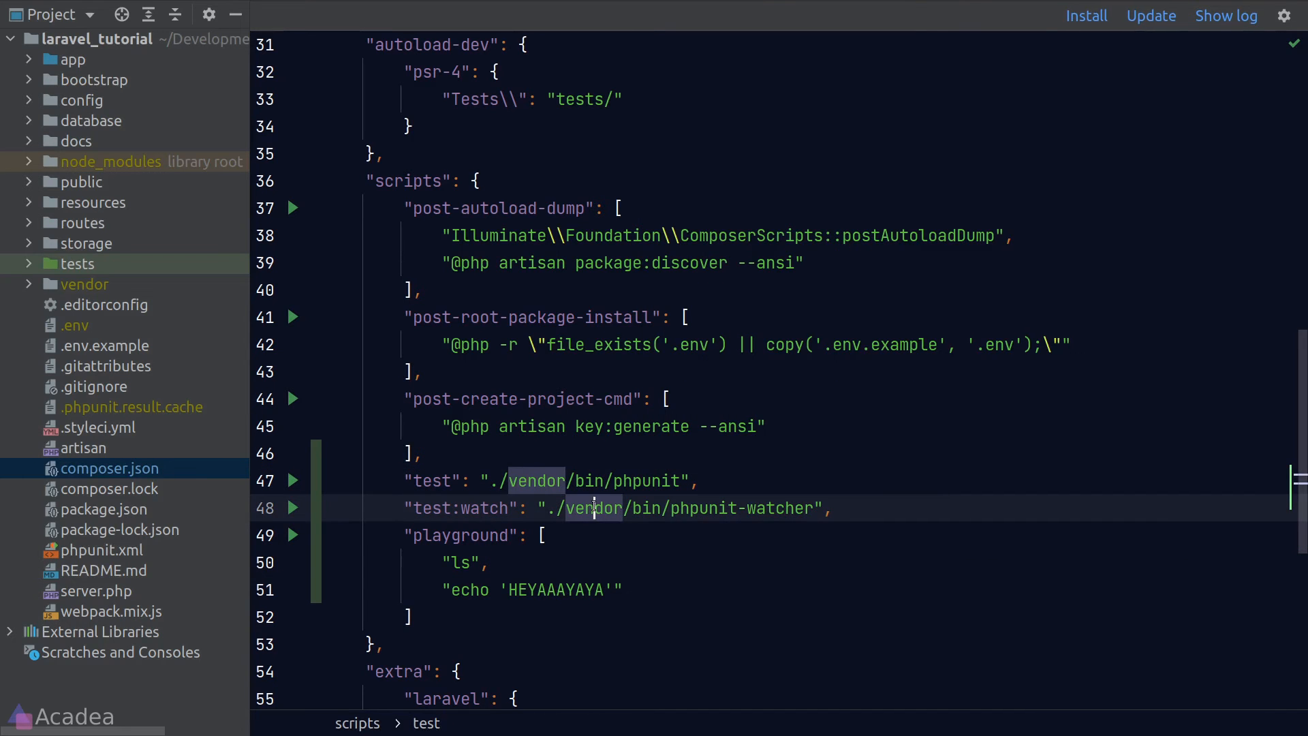
pyautogui.write('watch')
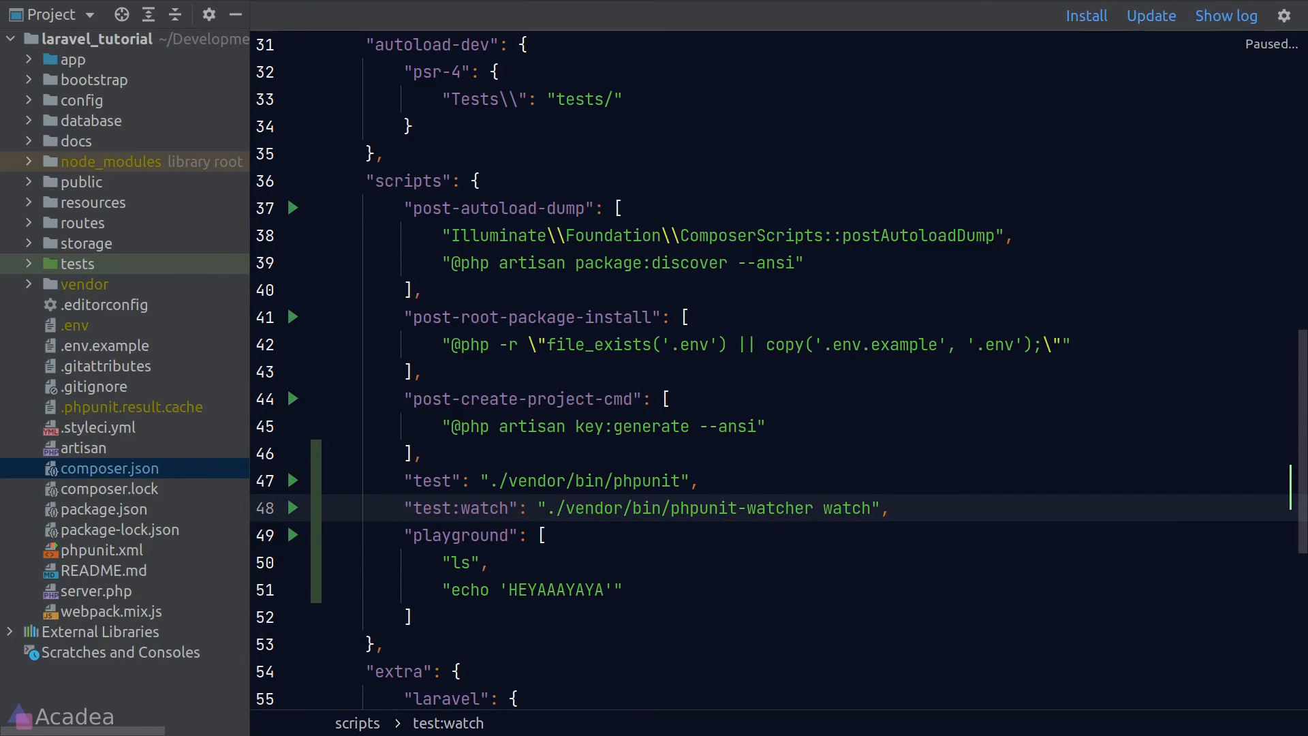